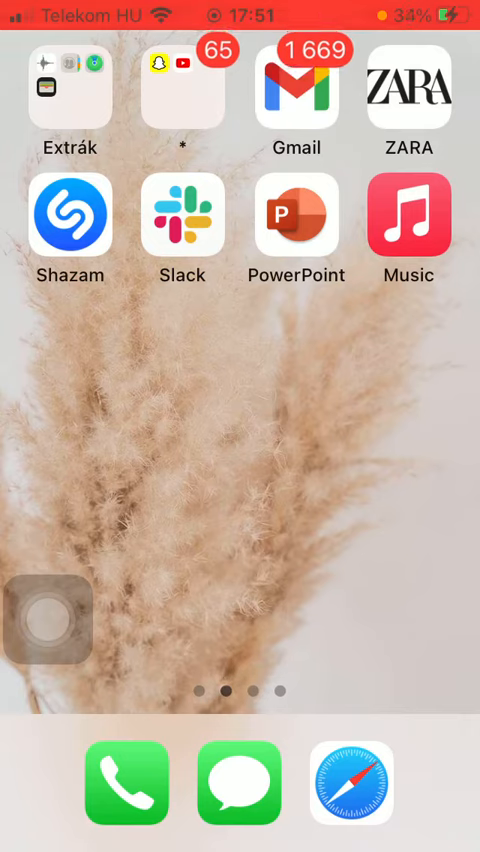
Step: Launch PowerPoint and start renaming Presentation (2) from its Recent options menu
click(297, 215)
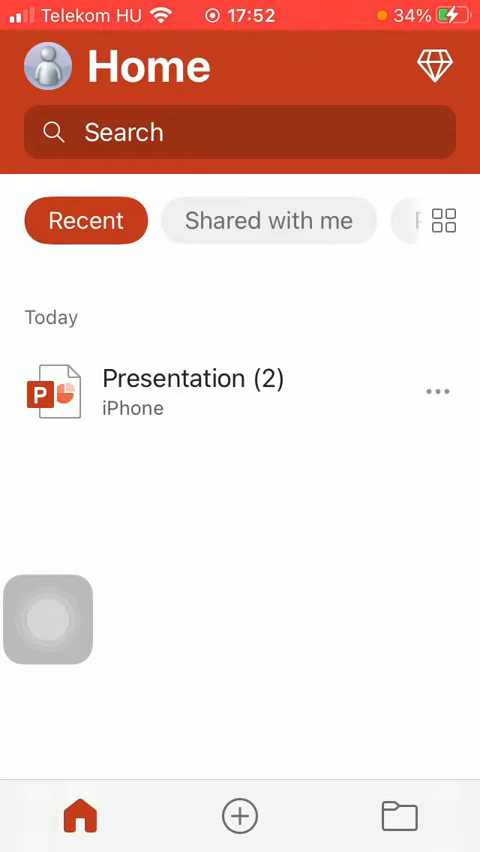
click(436, 391)
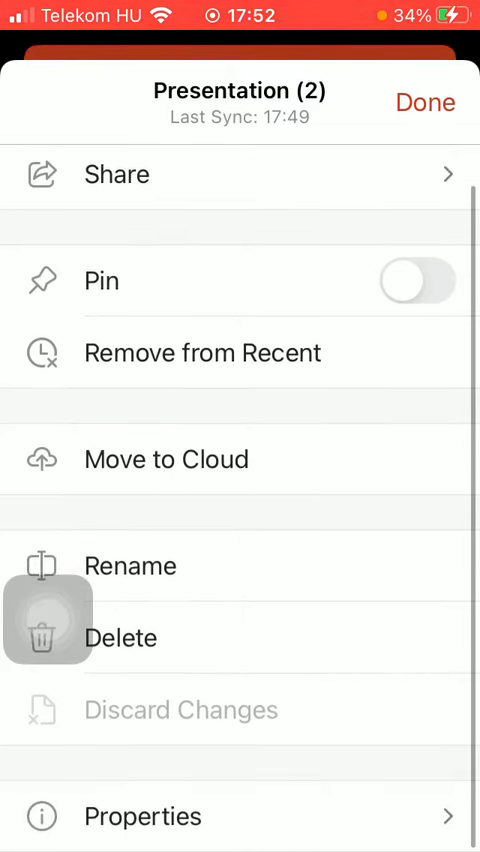
click(130, 566)
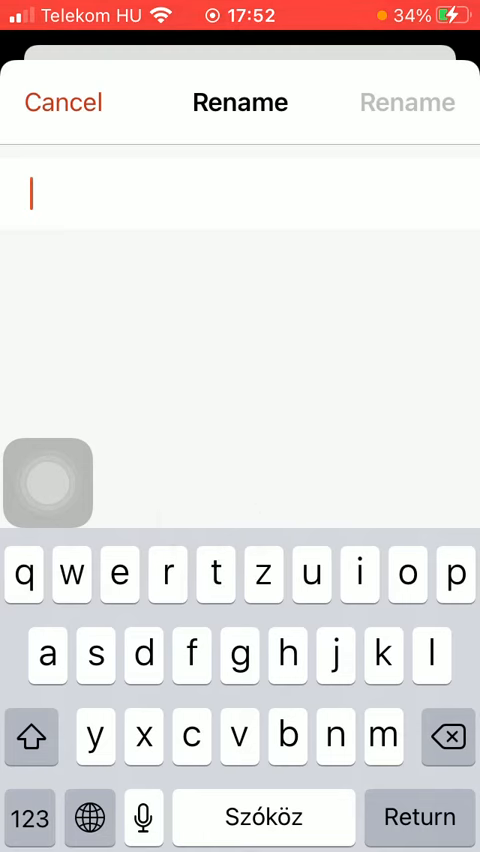
Step: Enter 'new title 1' in the Rename field
text(new title)
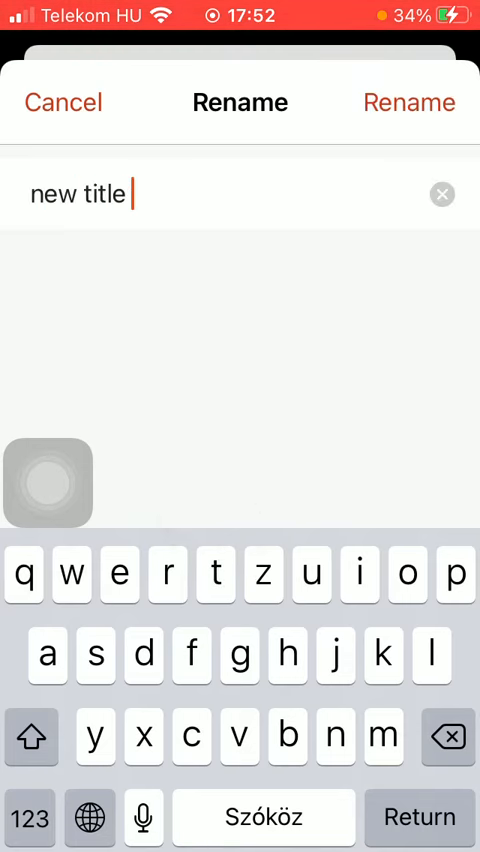
text(1)
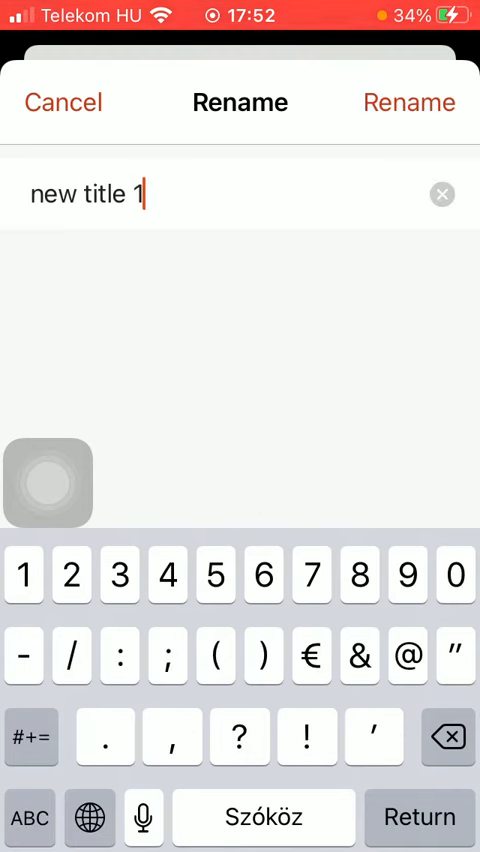